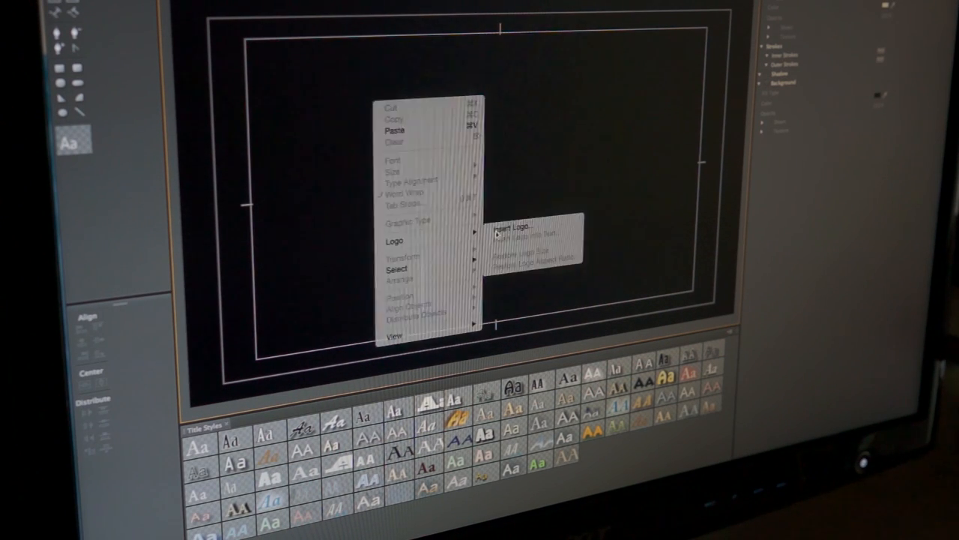
# - Insert the Mikey Makey colour logo PNG into the title frame via Logo > Insert Logo
pyautogui.click(516, 228)
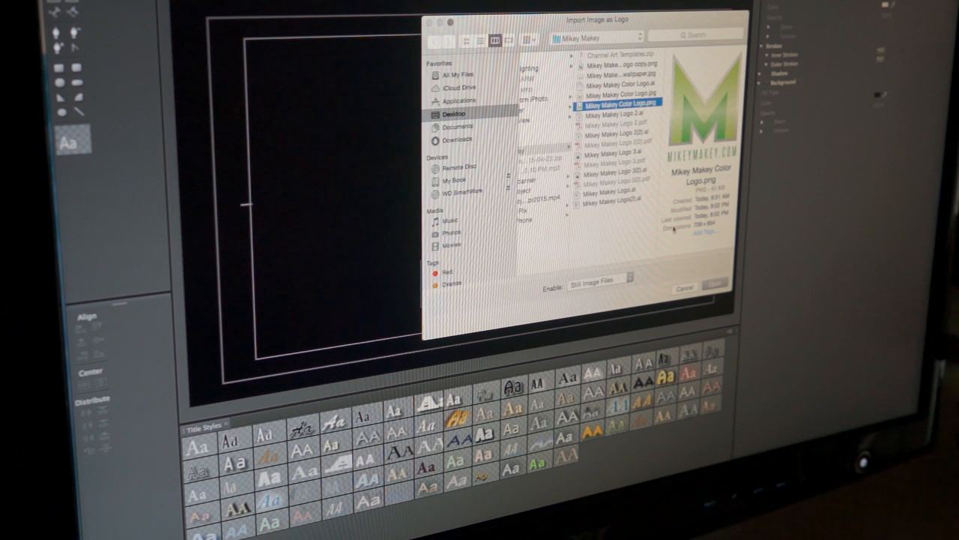
pyautogui.click(713, 287)
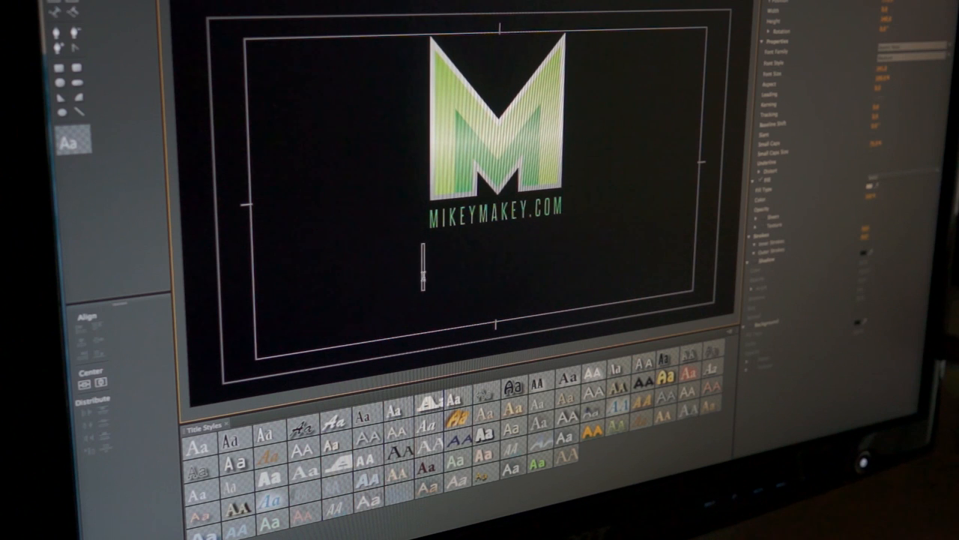
# - Type the caption 'HOW TO INSTALL LED STRIP LIGHTS IN YOUR DESK' over two lines below the logo
pyautogui.write('PRESENTS')
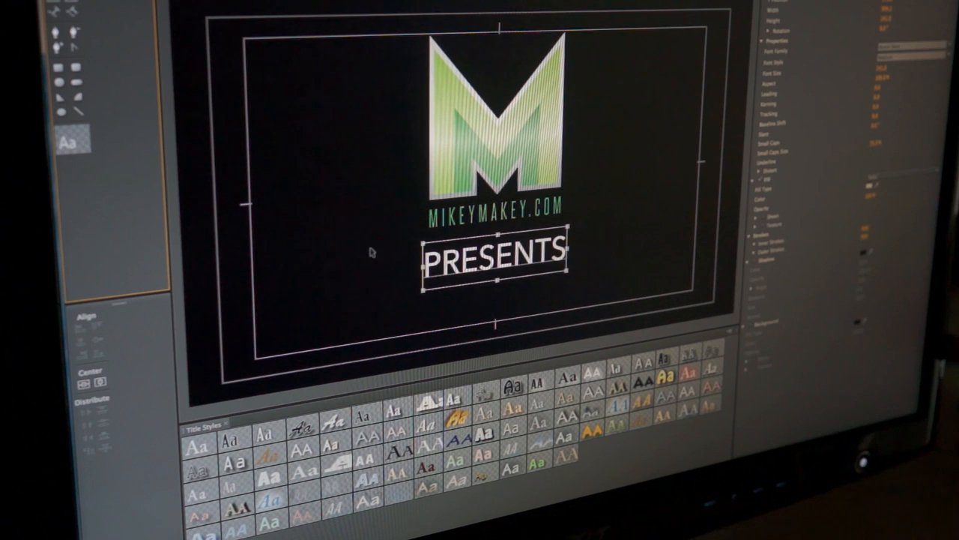
pyautogui.write('HOW TO INSTL')
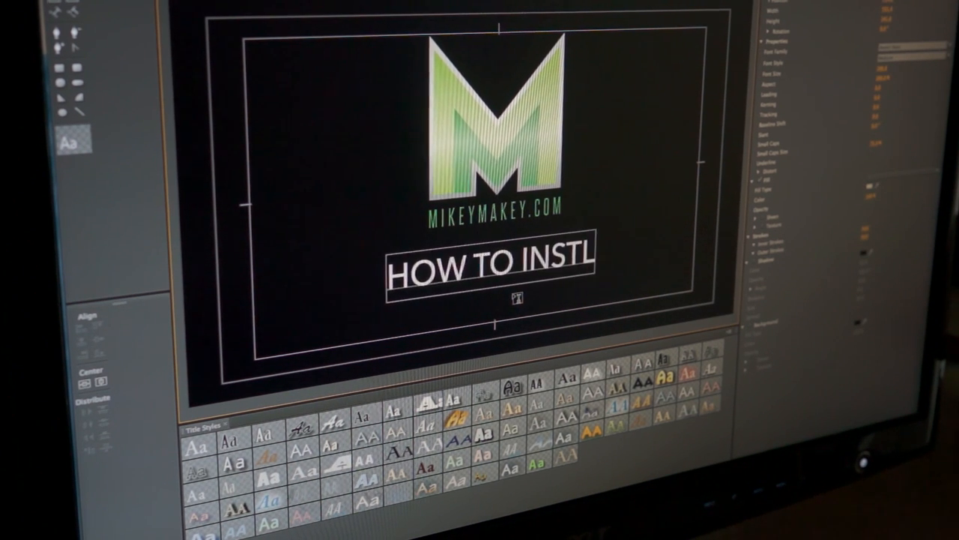
pyautogui.write('ALL LED S')
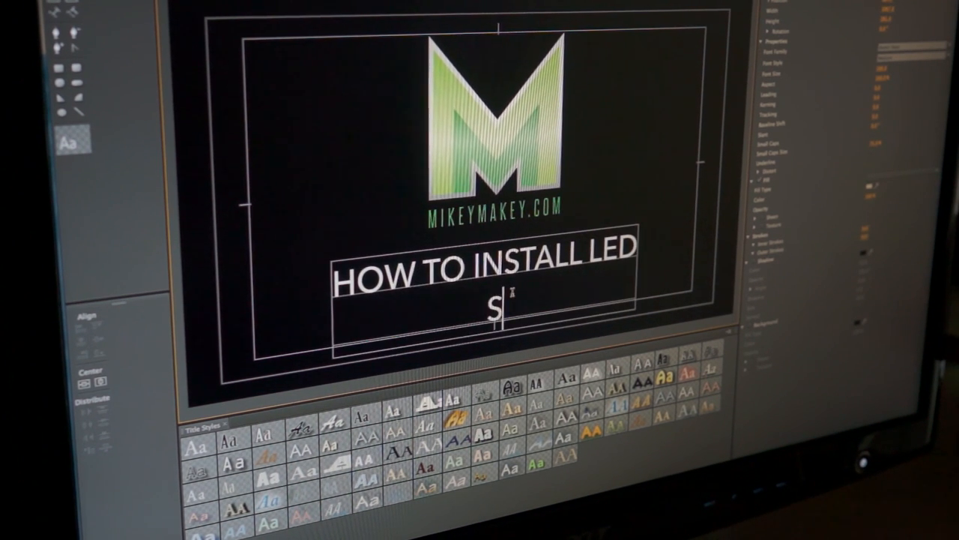
pyautogui.write('TRIP L')
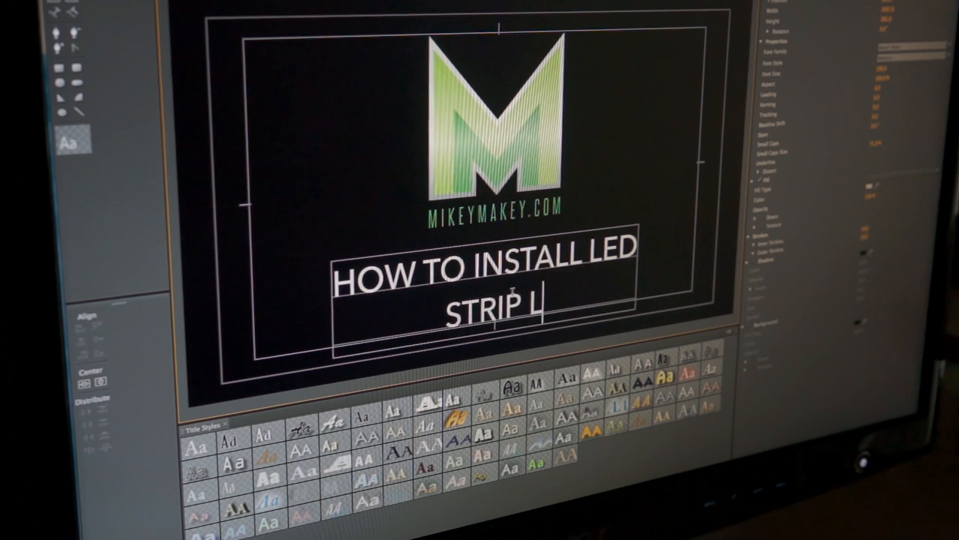
pyautogui.write('HTS IN MY DESK')
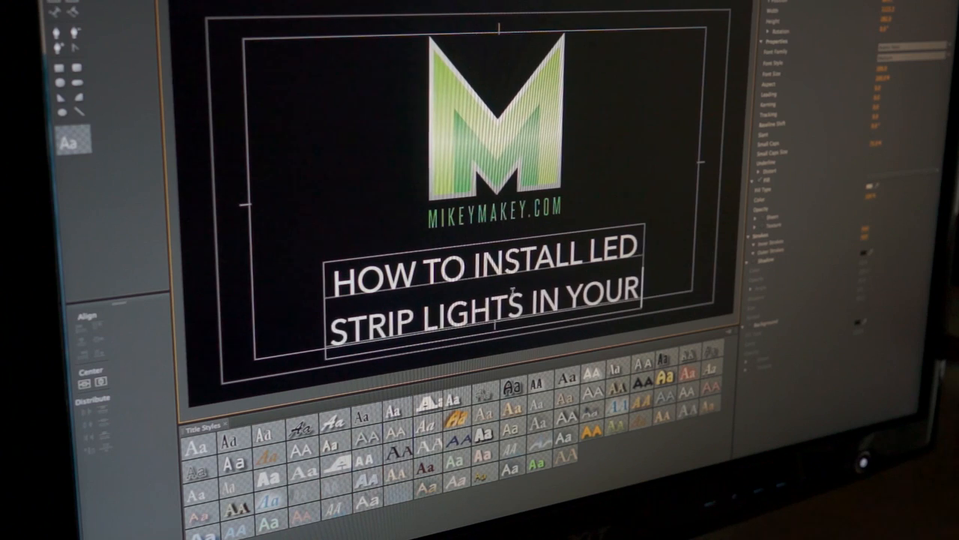
pyautogui.write('DESK')
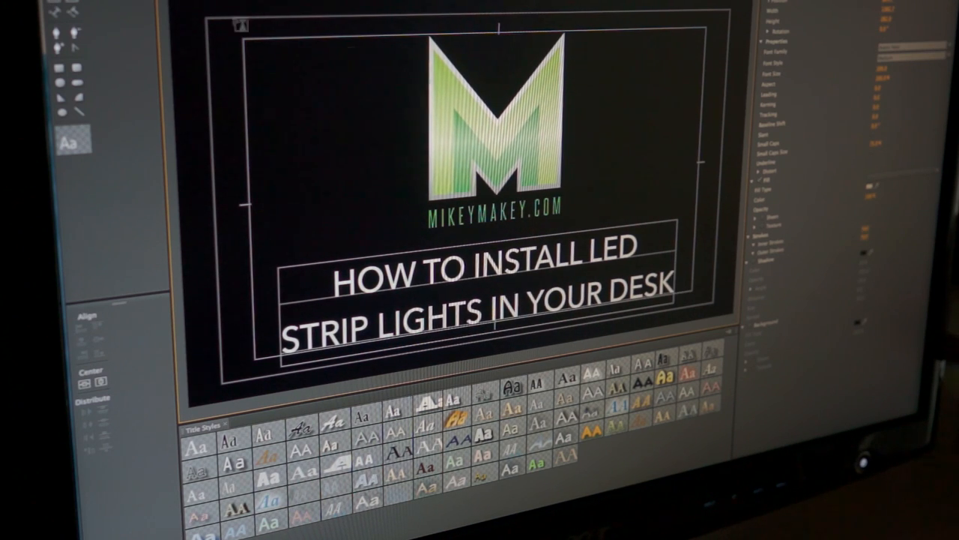